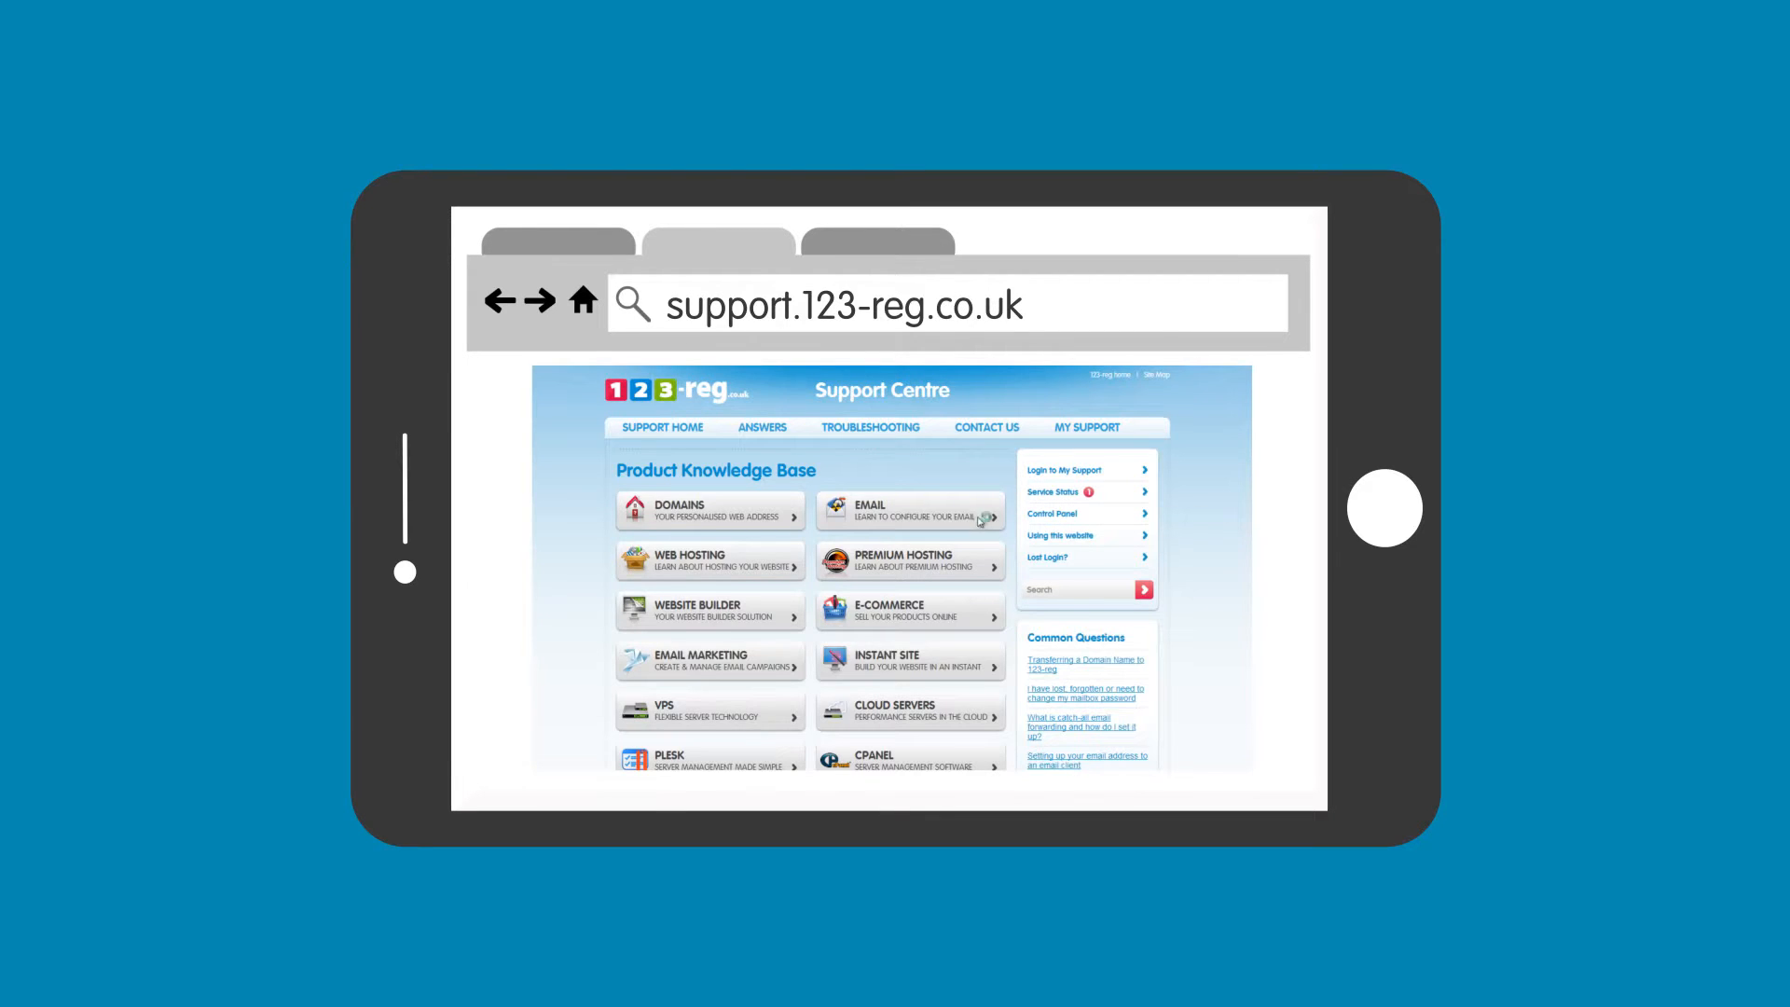
# View the Email help category in the 123-reg Product Knowledge Base.
pyautogui.click(909, 512)
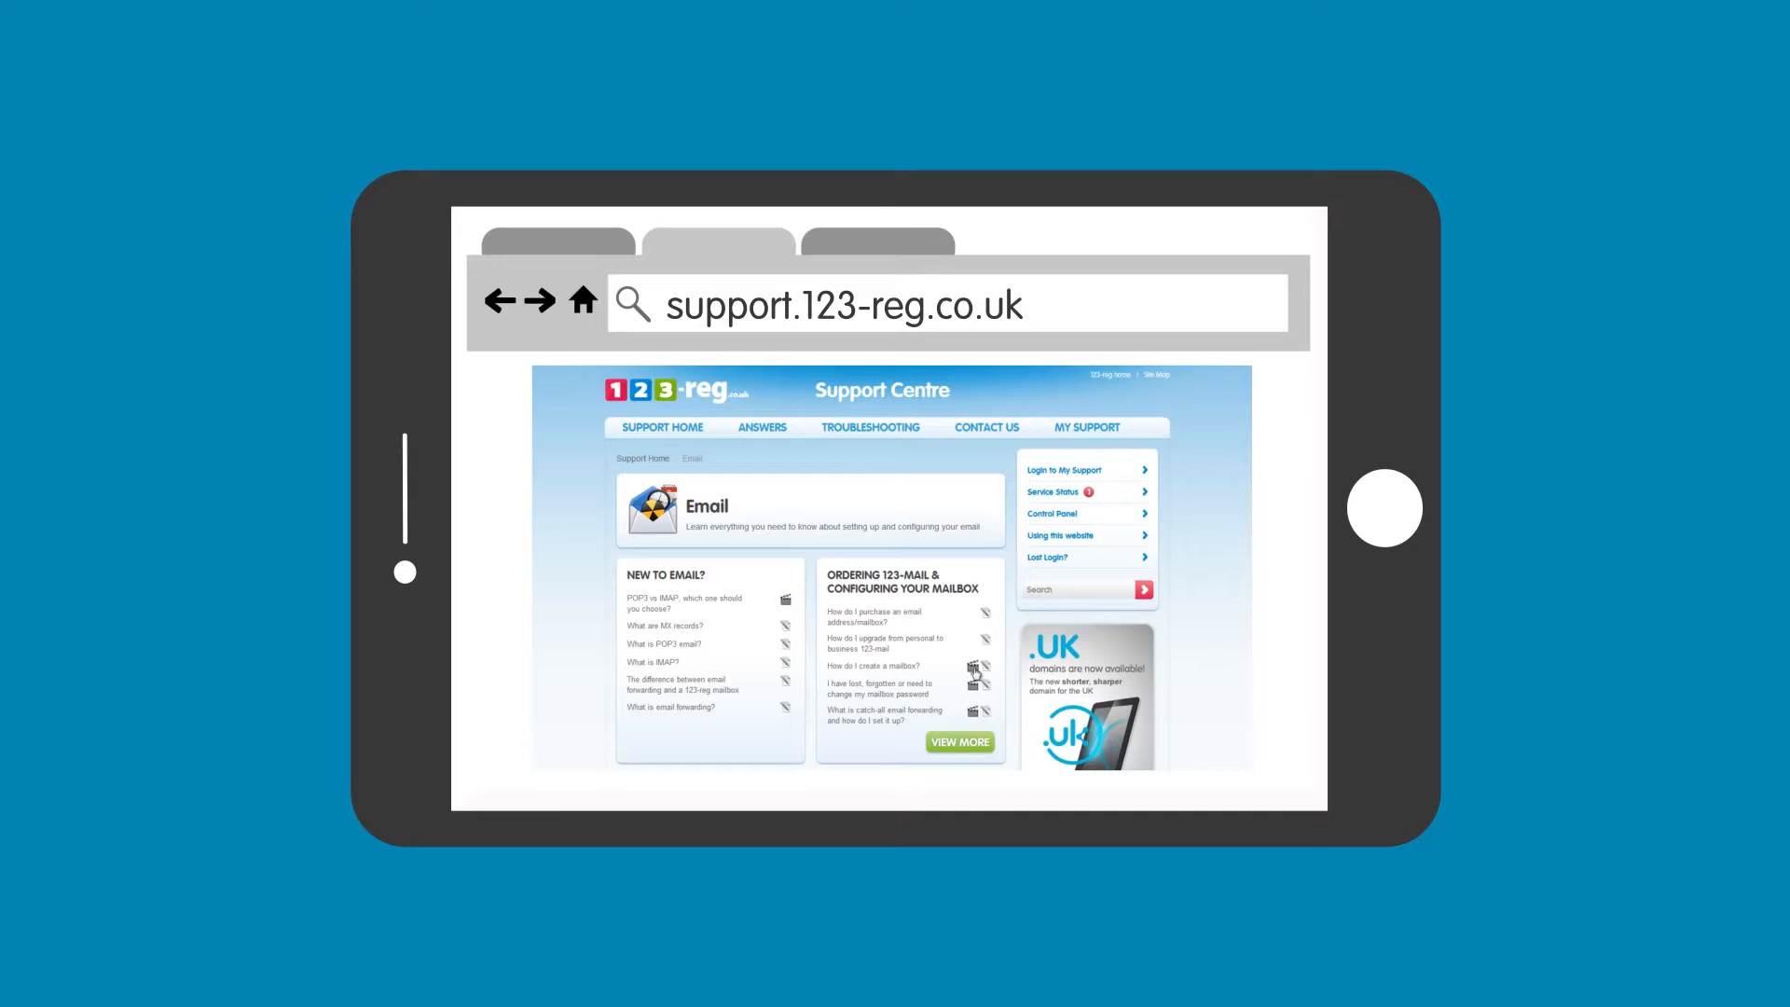
pyautogui.click(875, 666)
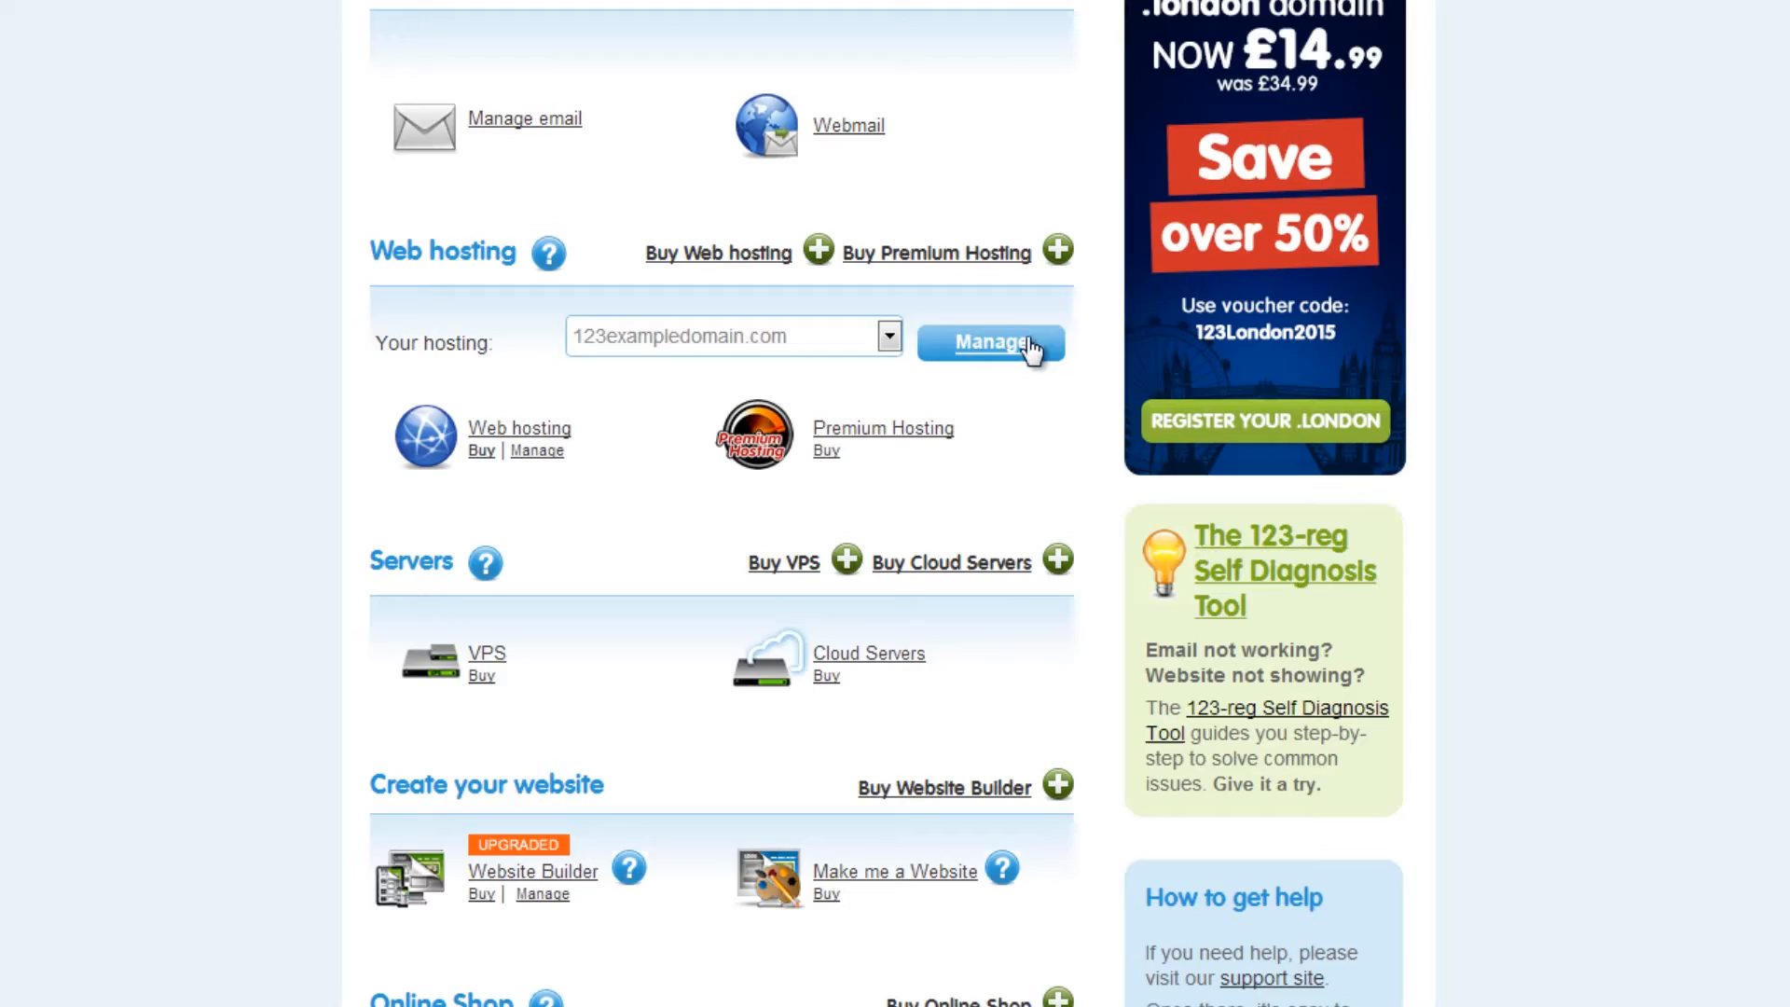
# Manage the 123exampledomain.com hosting and reach its Sub Domains page from Web Tools.
pyautogui.click(988, 342)
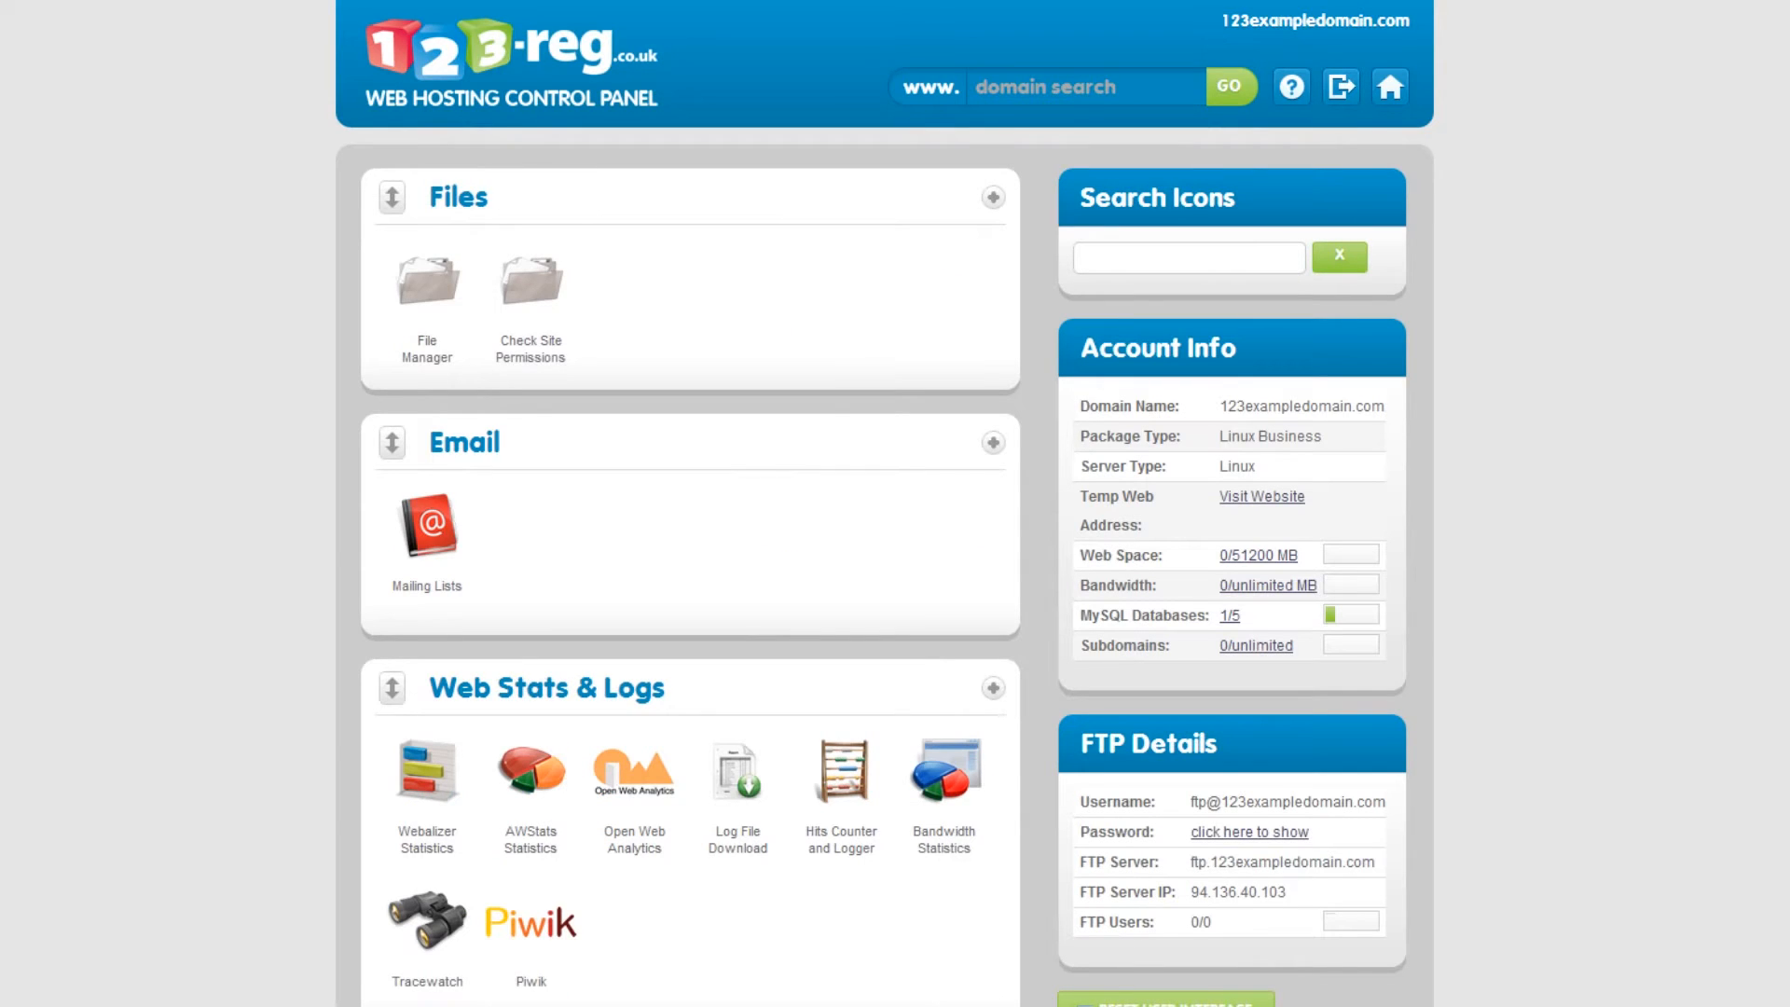
pyautogui.scroll(-3)
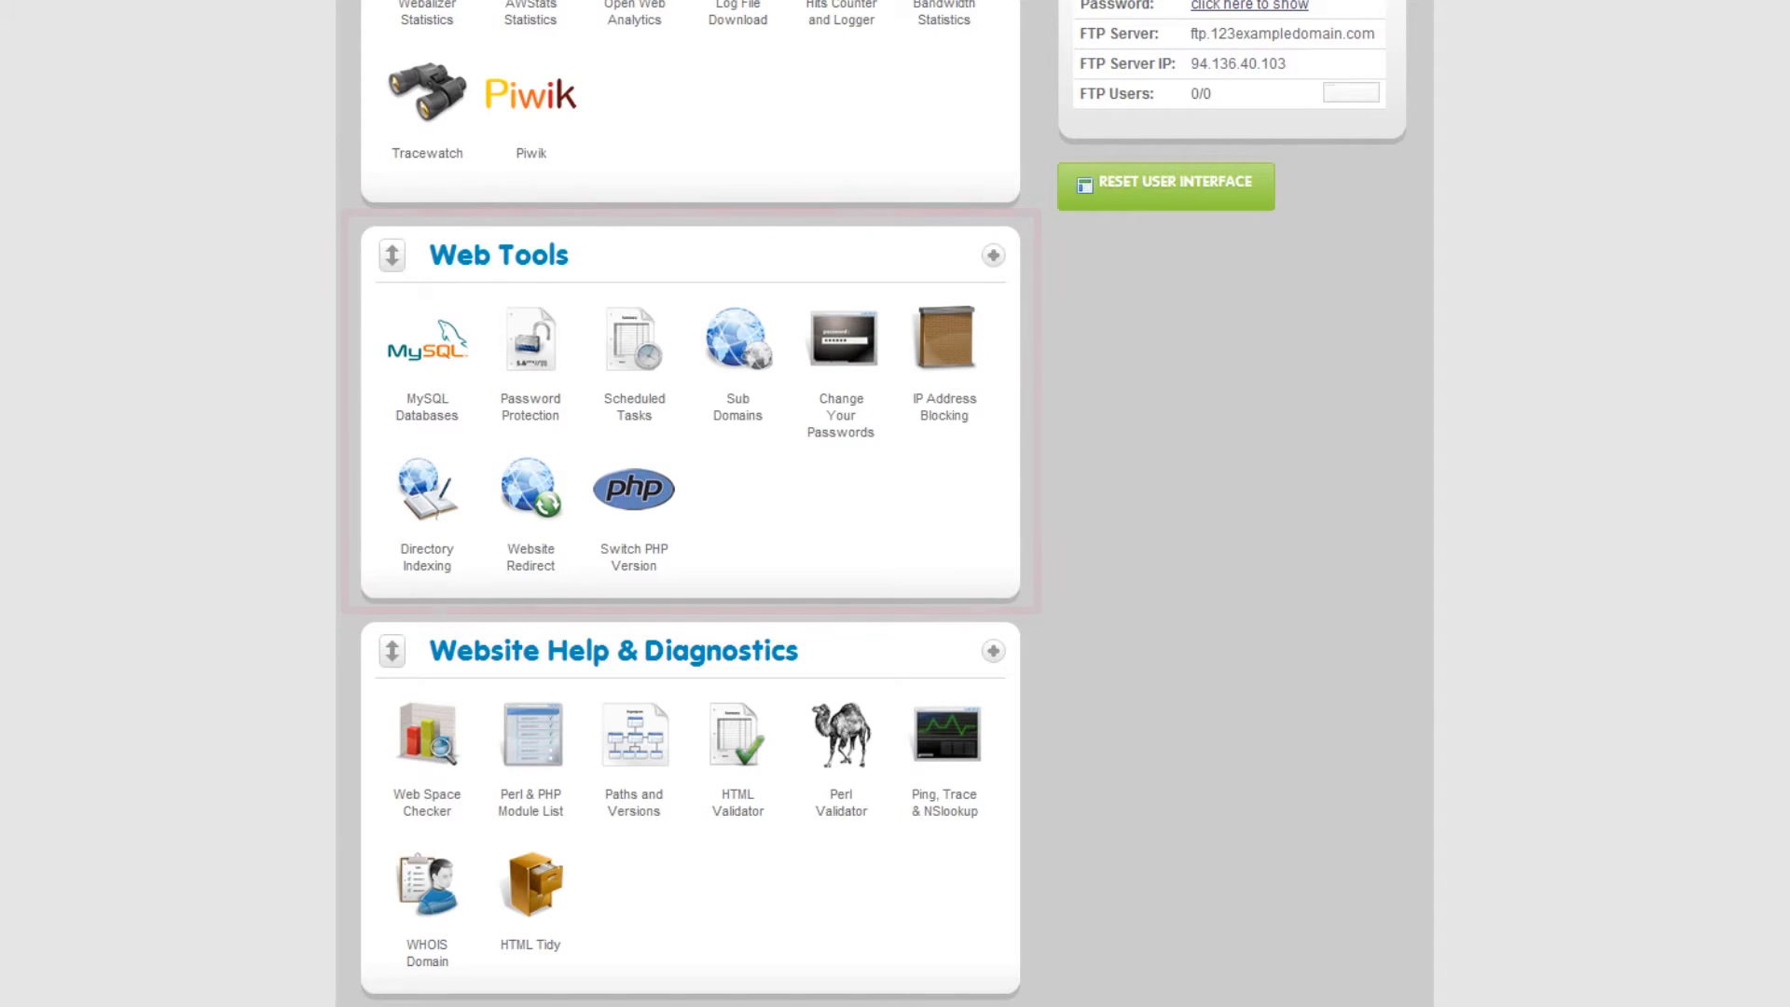
pyautogui.click(737, 337)
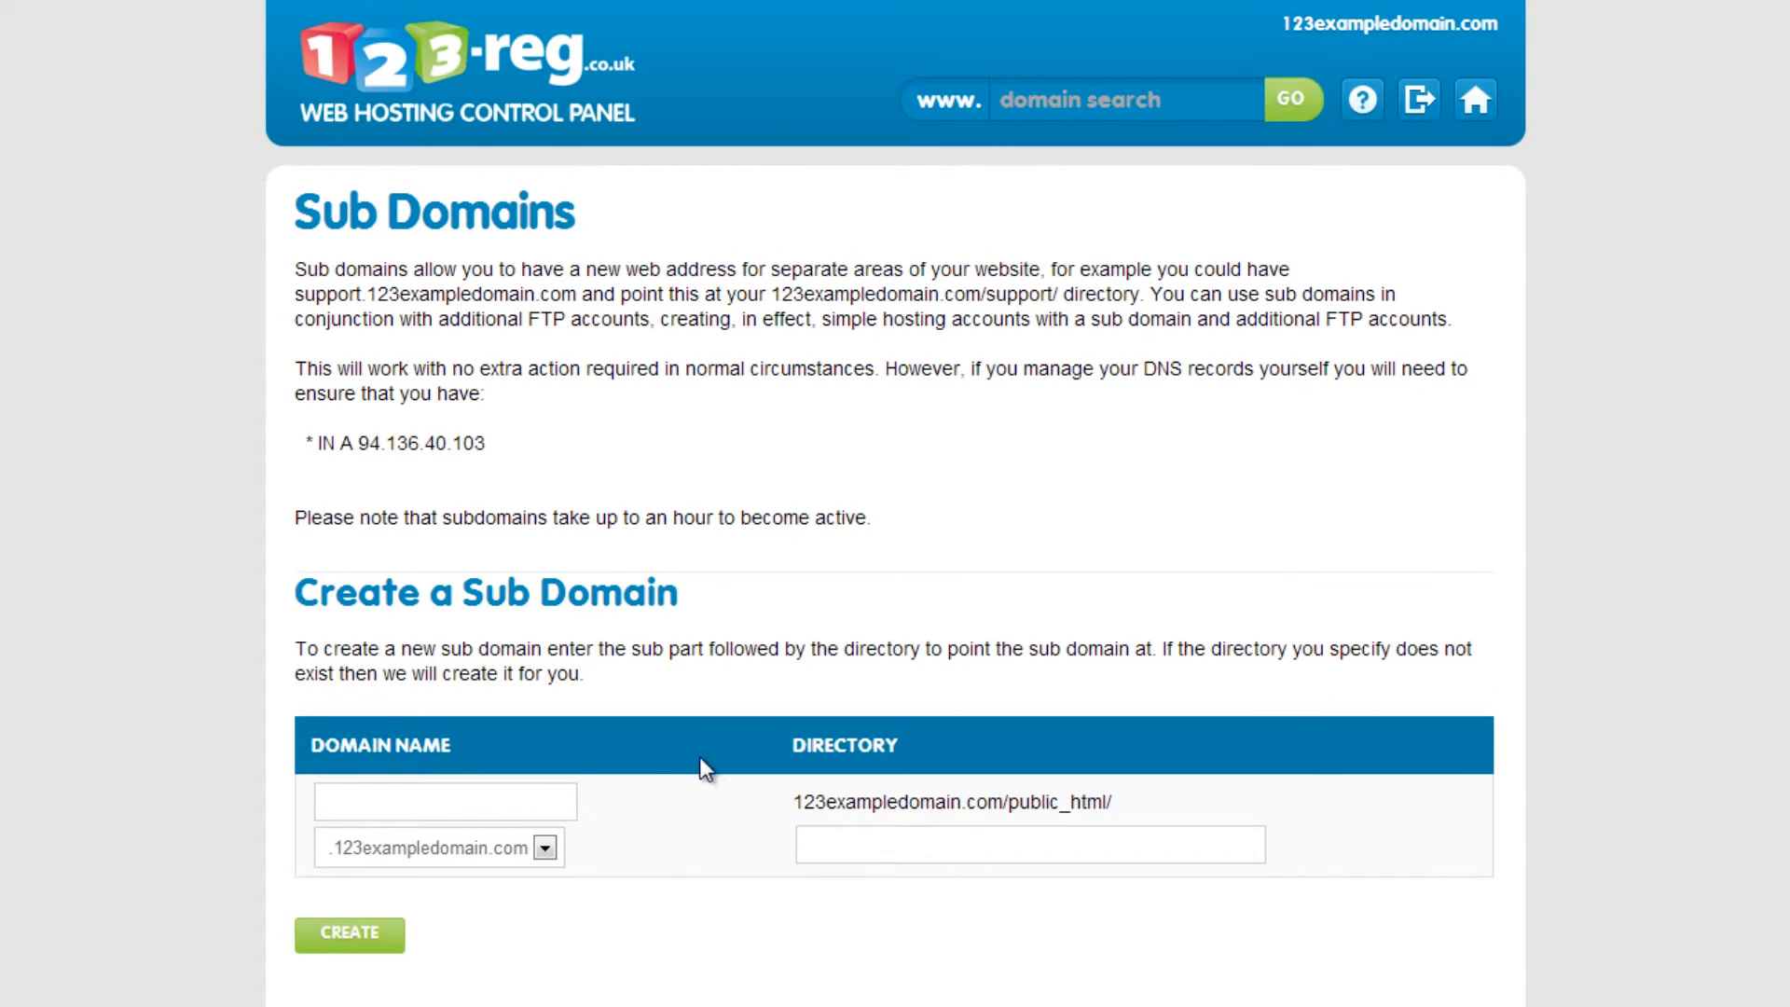
# Enter 'support' as the new subdomain name, then return home and view public_html in File Manager.
pyautogui.write('s')
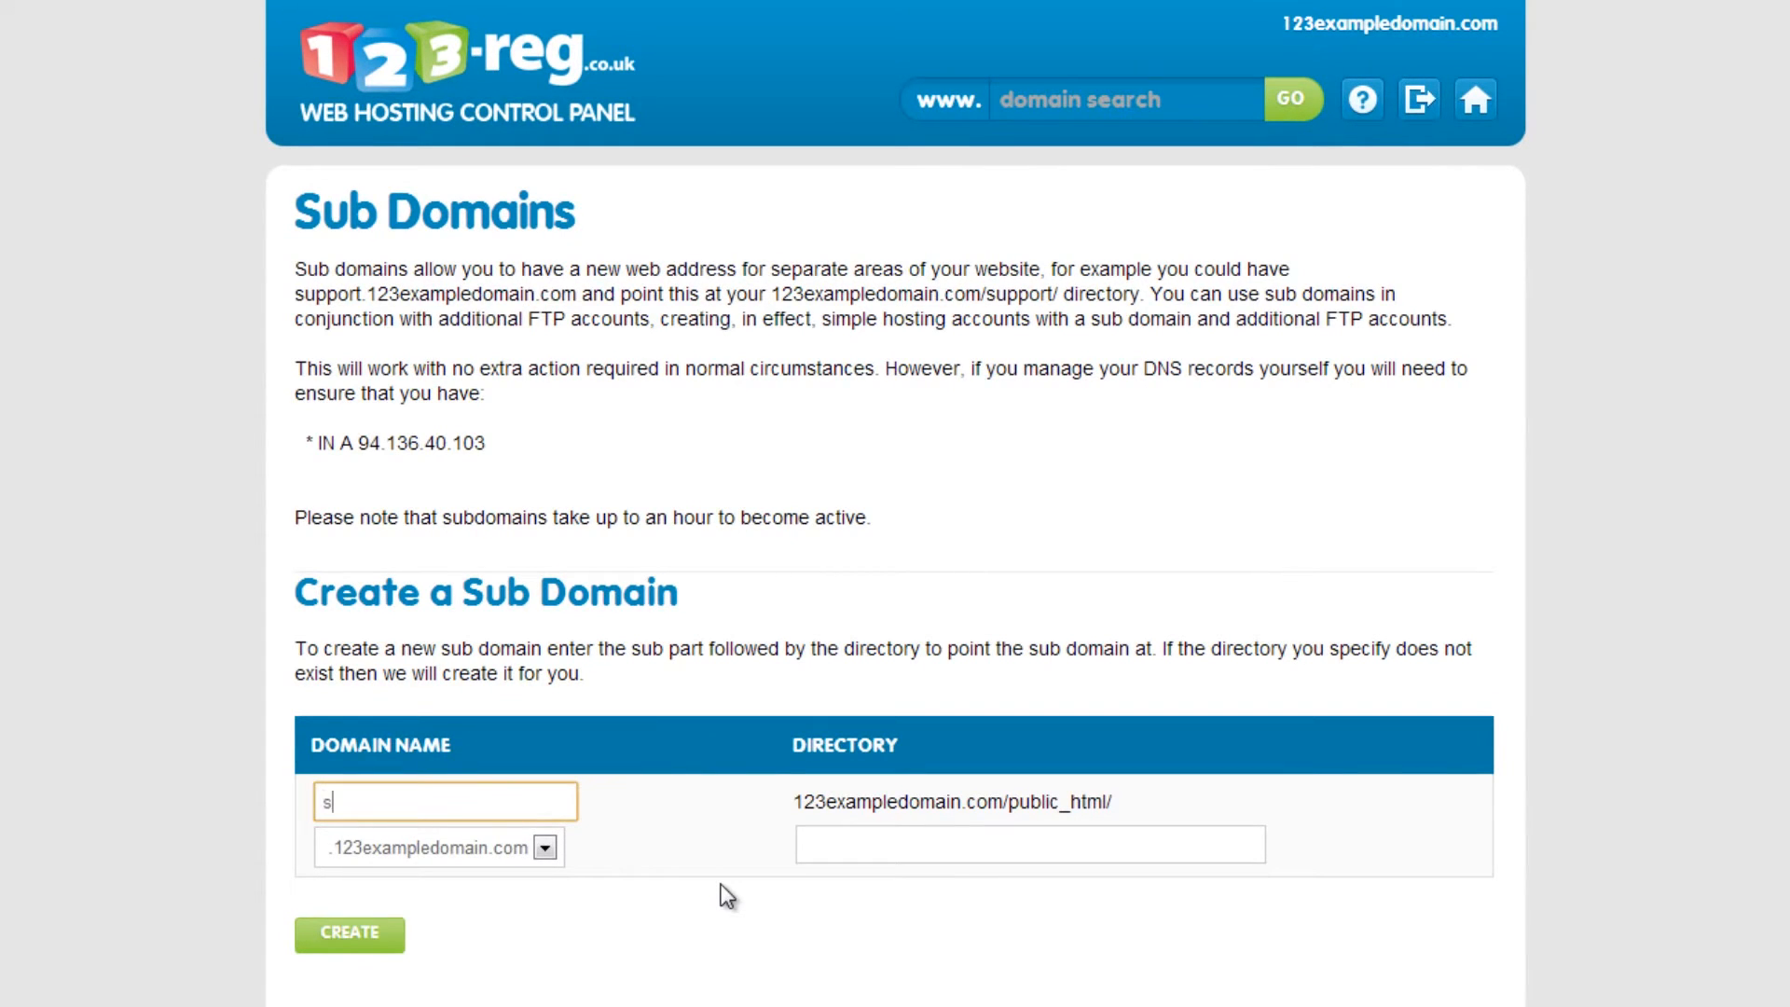
pyautogui.write('upport')
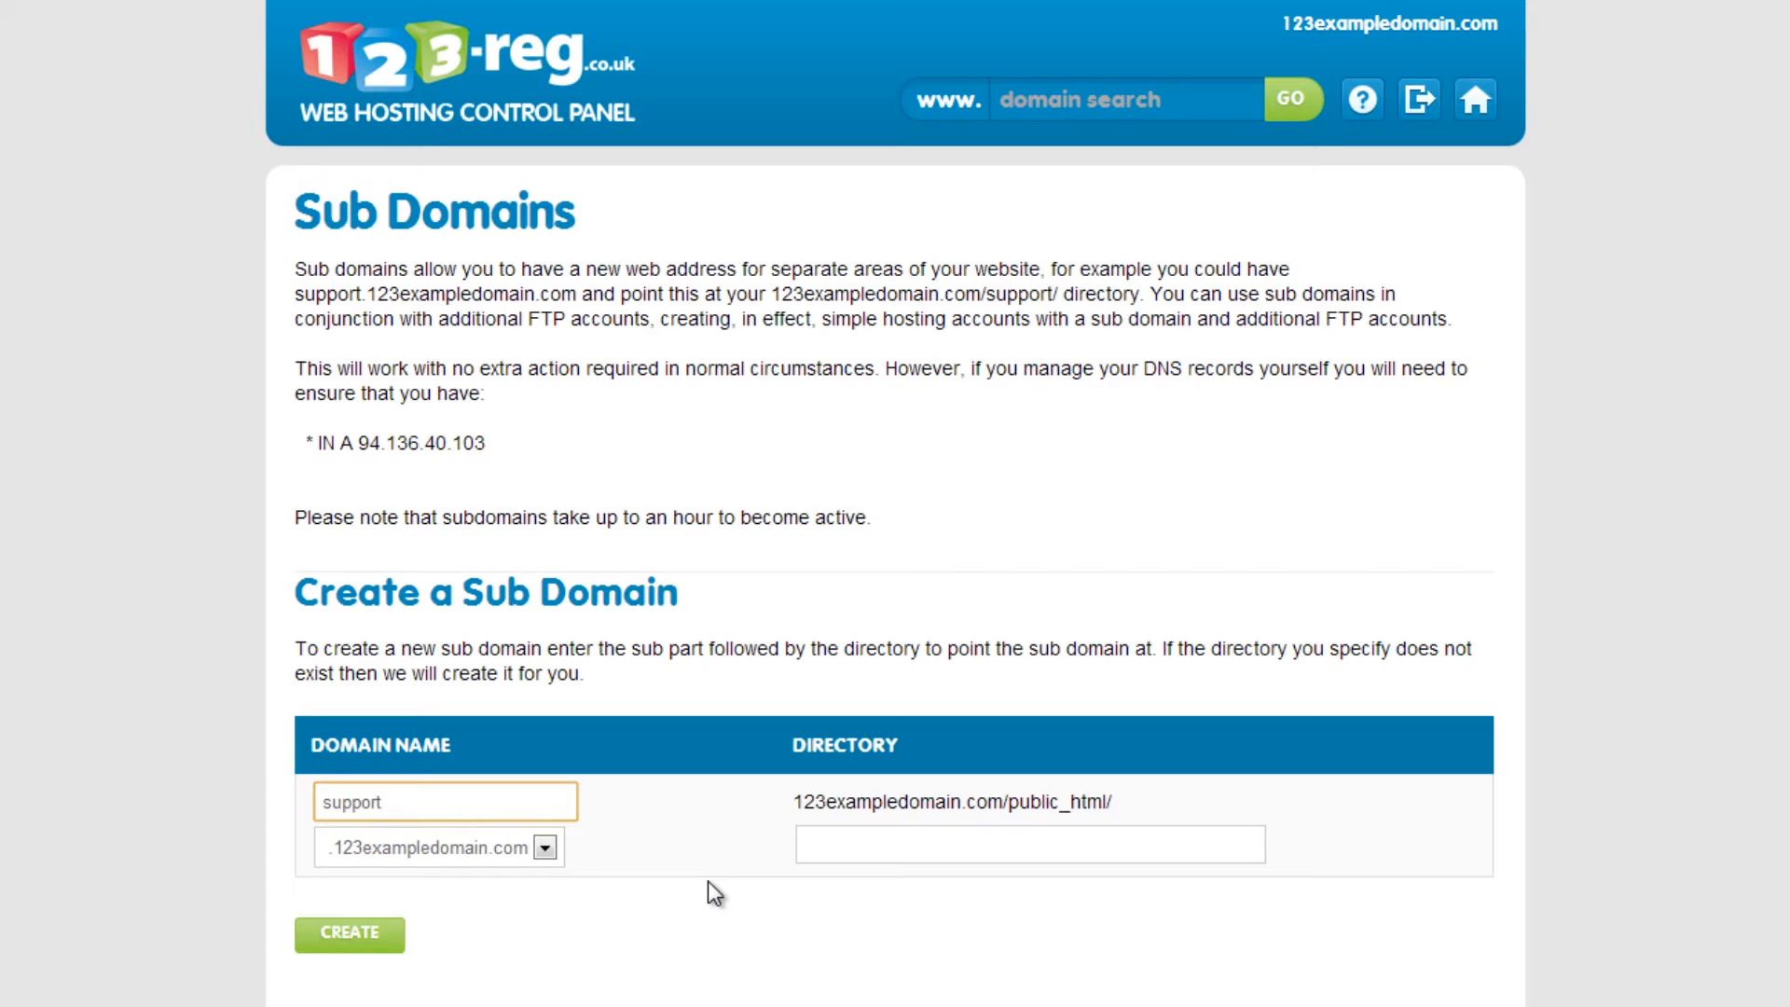
pyautogui.click(1028, 843)
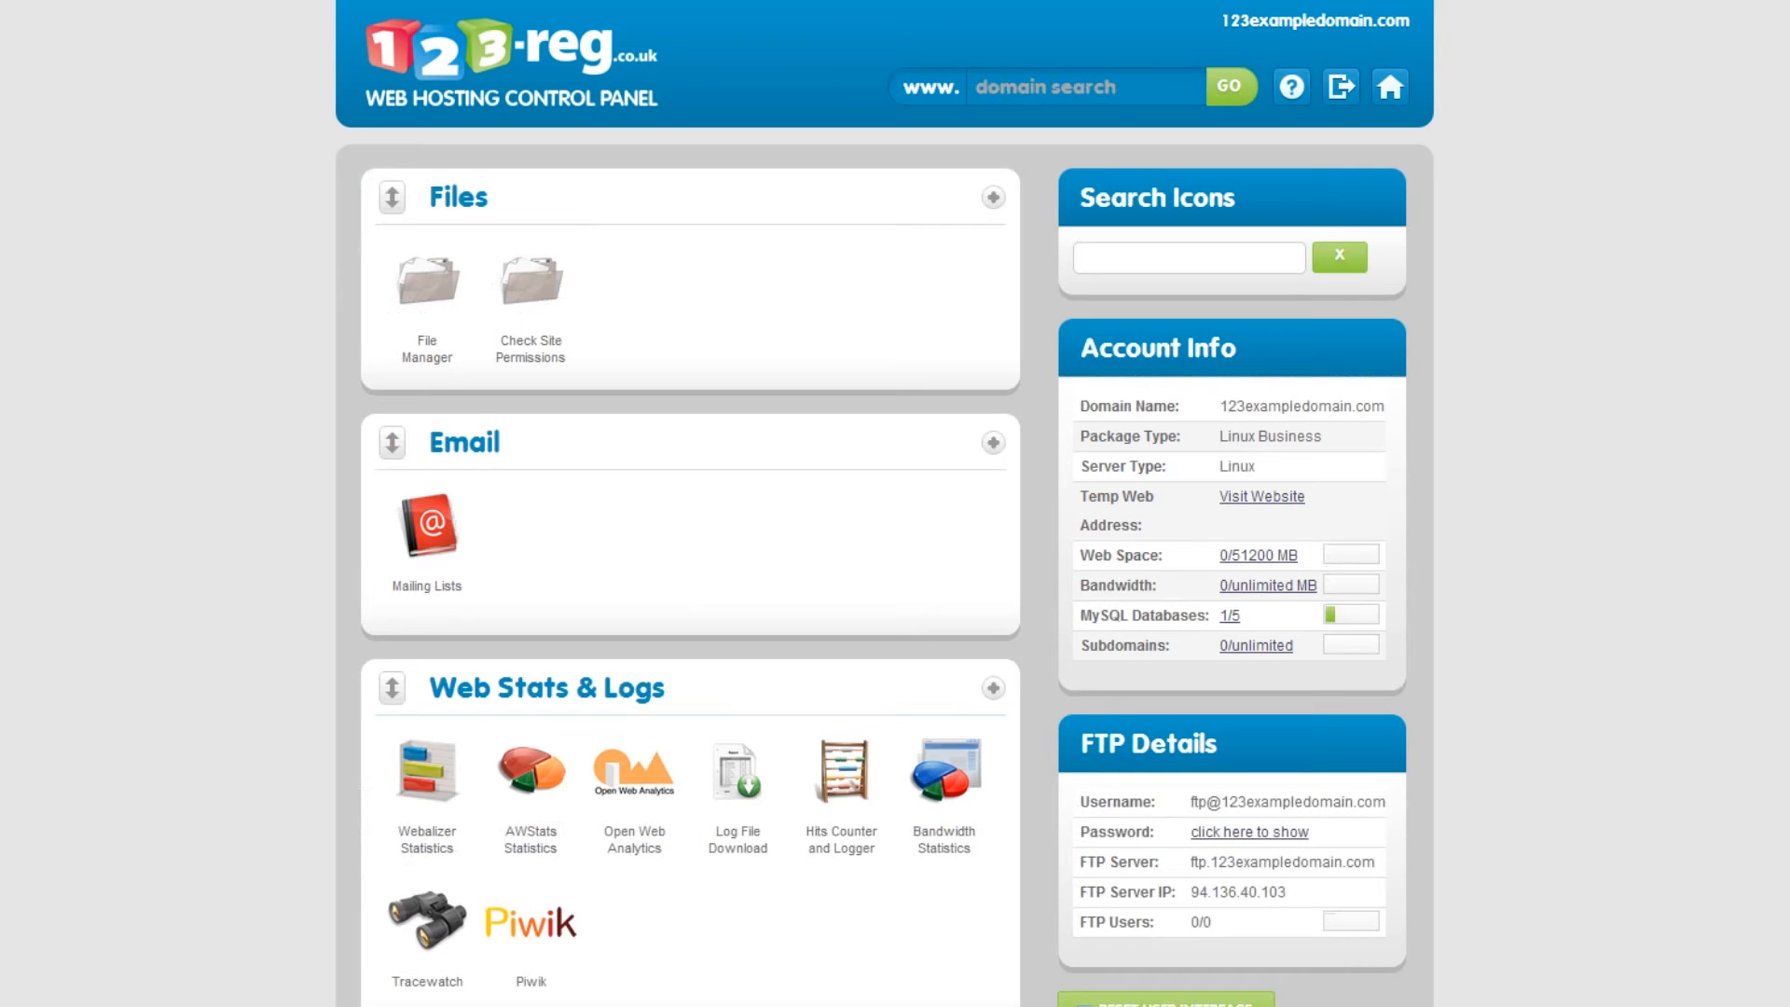
pyautogui.click(426, 288)
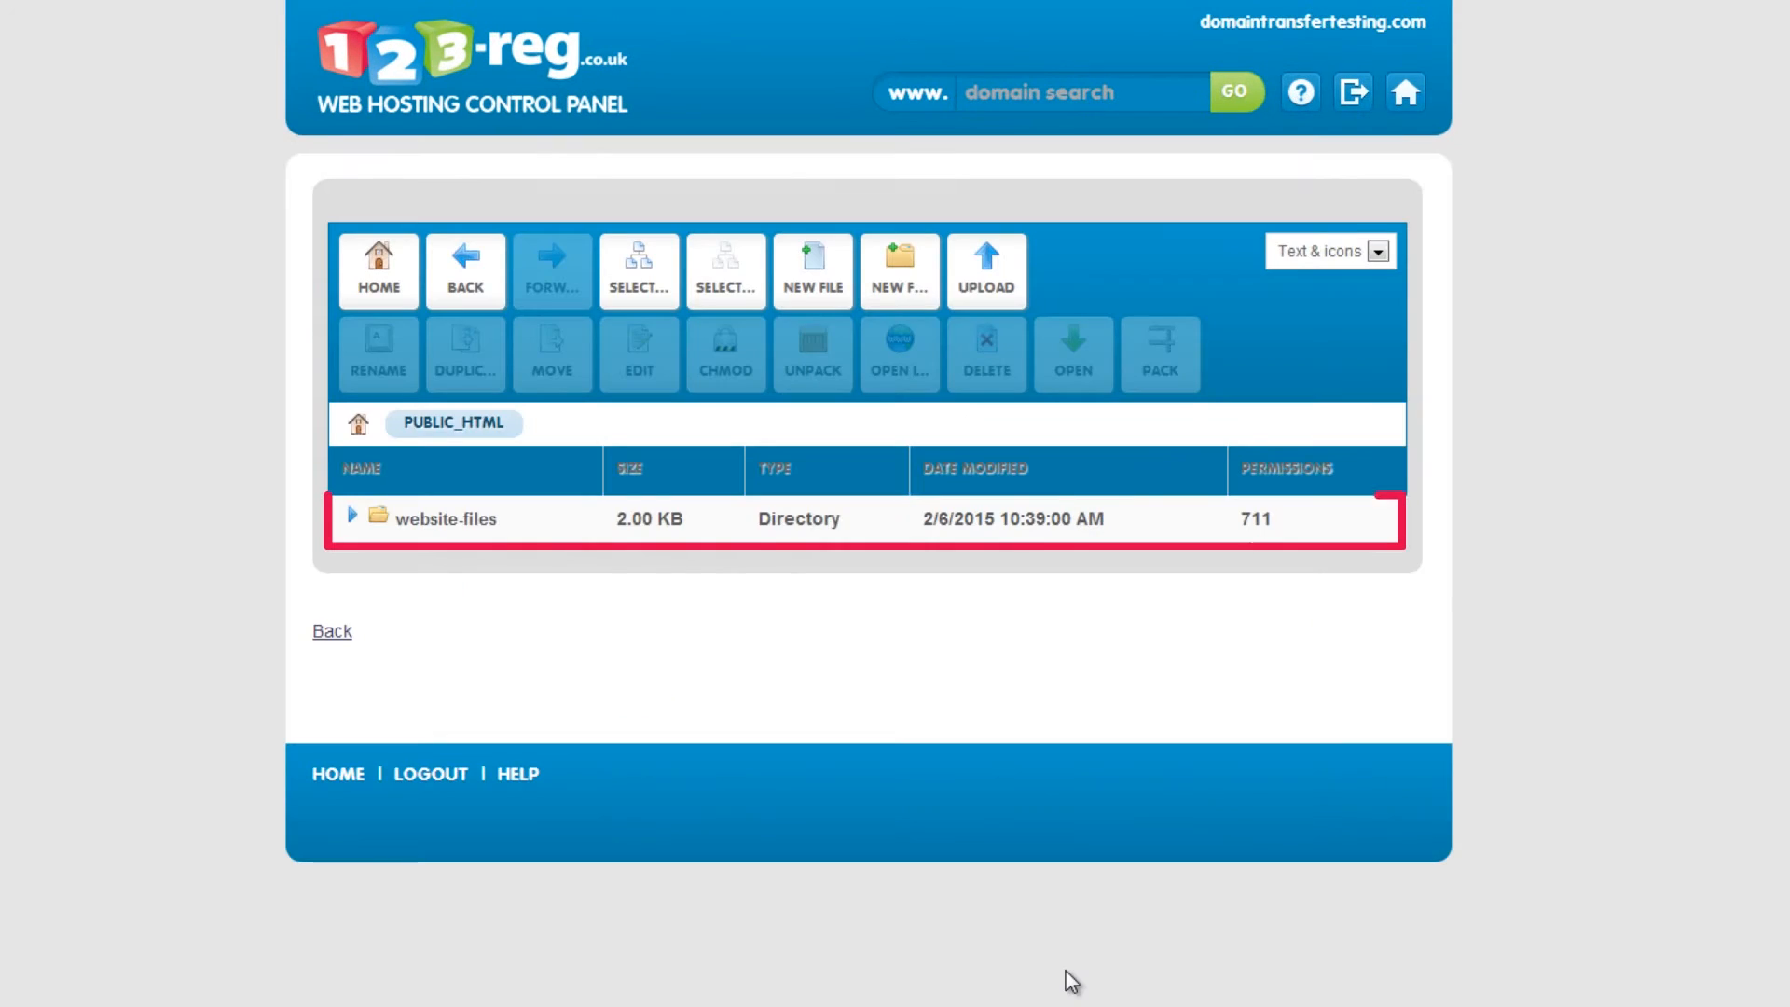